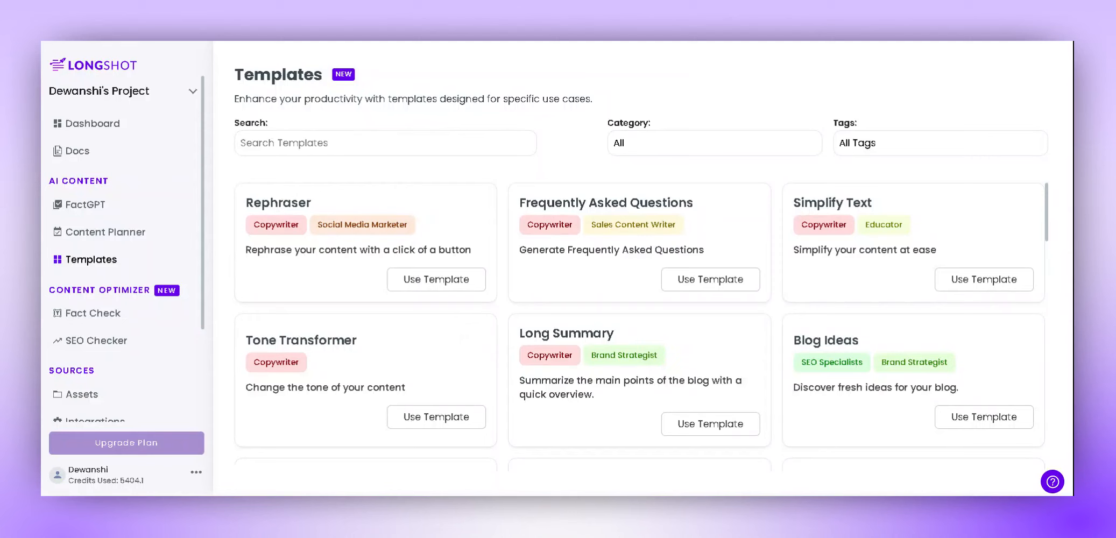
Search templates for 'prod' and start the Product or Service Use Case workflow
{"action": "left_click", "coordinate": [385, 142]}
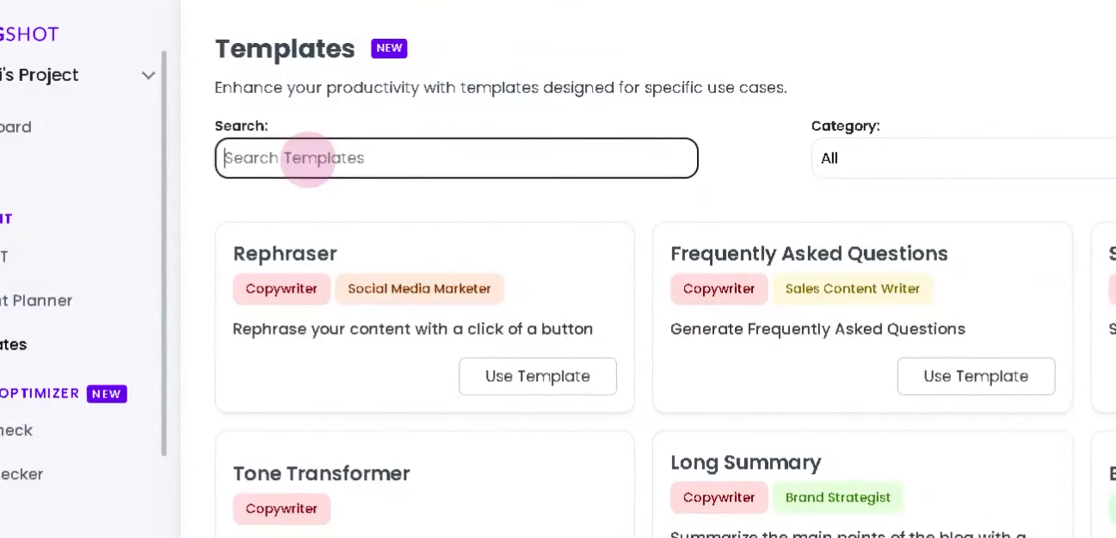
{"action": "type", "text": "prod"}
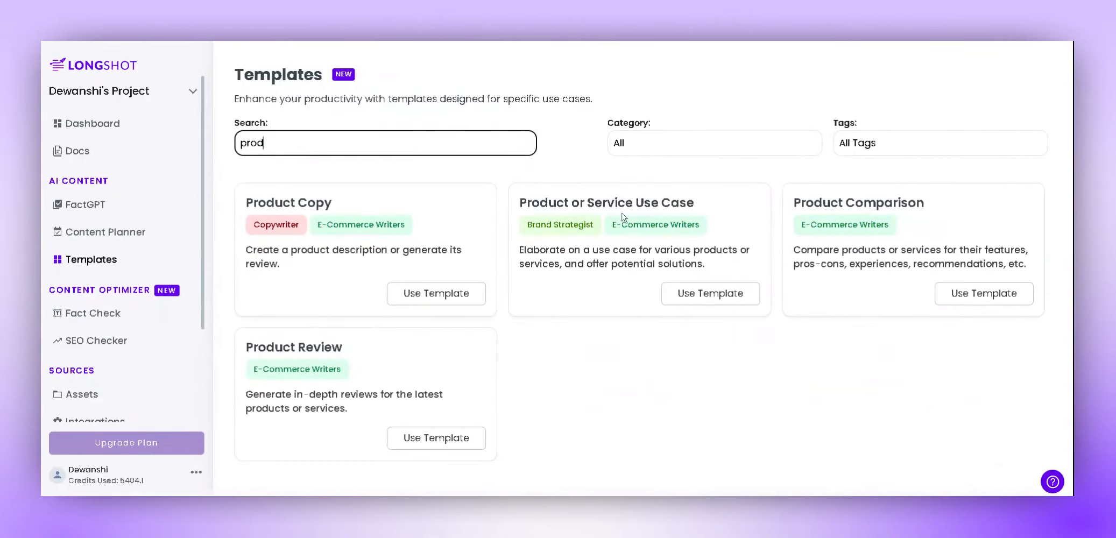
{"action": "left_click", "coordinate": [709, 293]}
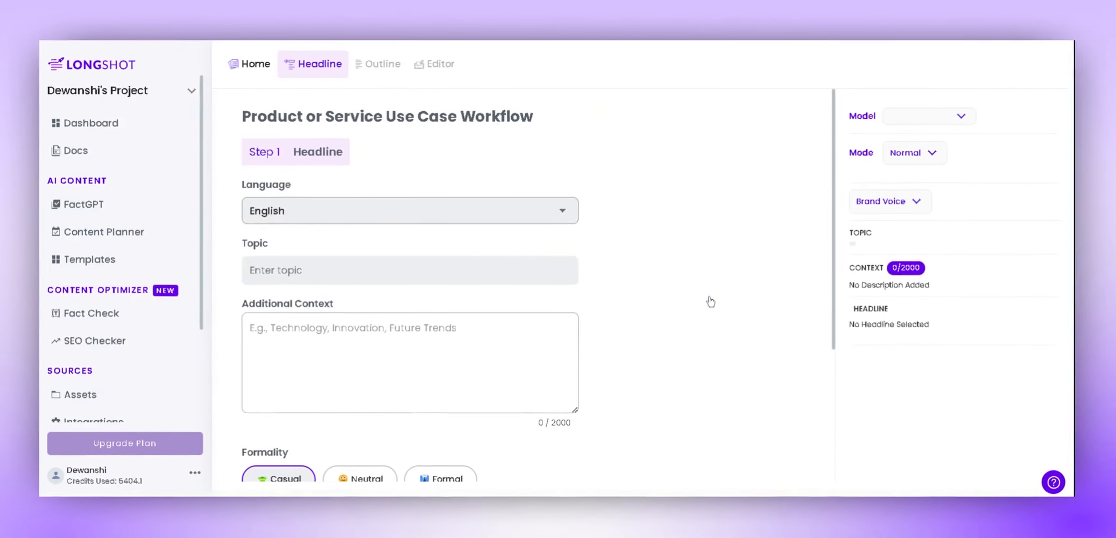
Enter the topic on LongShot AI blogging and context about workflows, copywriting templates, factGPT, fact-check and Semantic SEO
{"action": "left_click", "coordinate": [926, 116]}
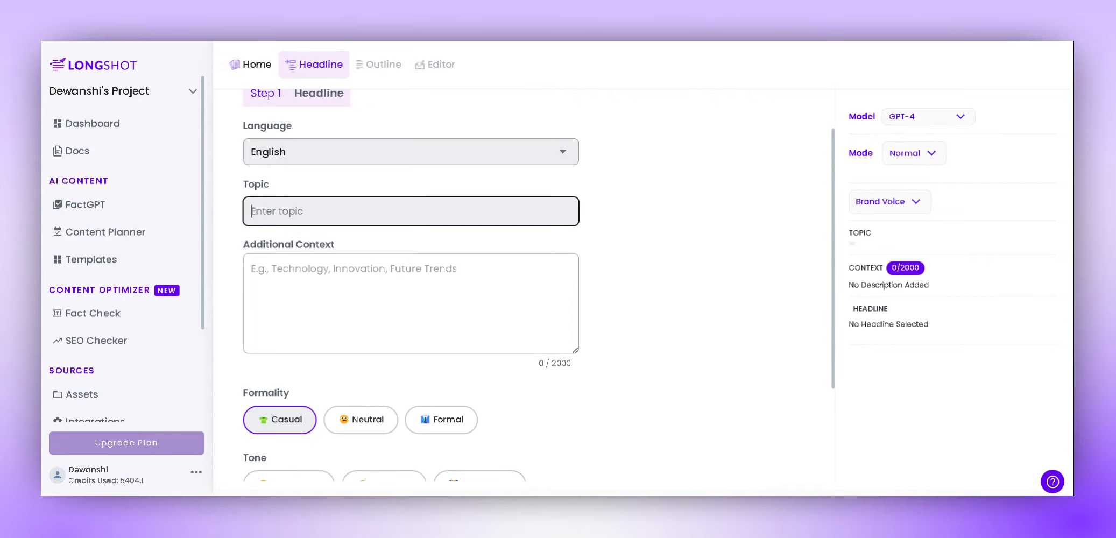
{"action": "type", "text": "LongShot AI helps in generating high-quality blogs"}
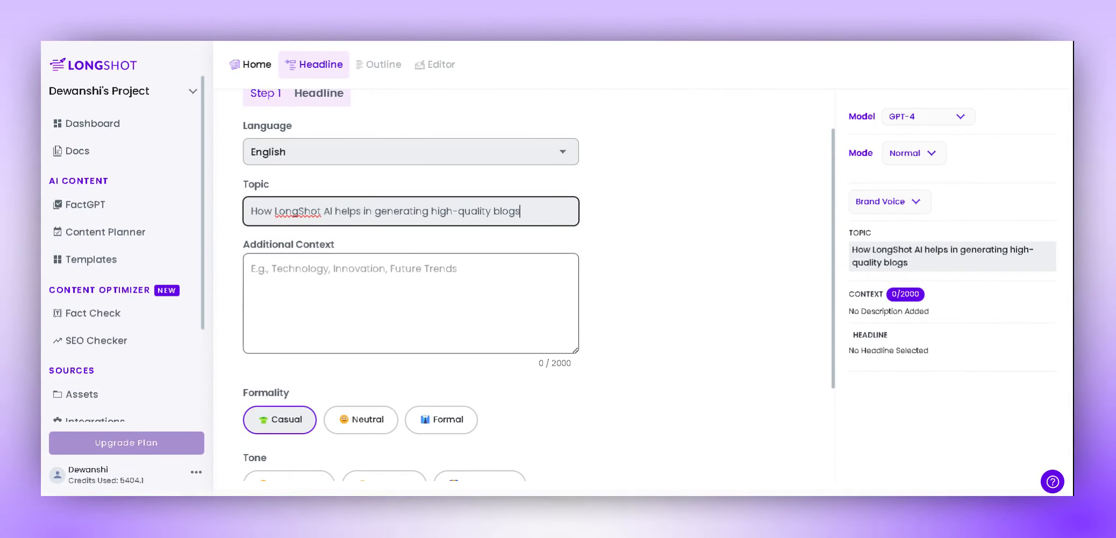
{"action": "left_click", "coordinate": [411, 303]}
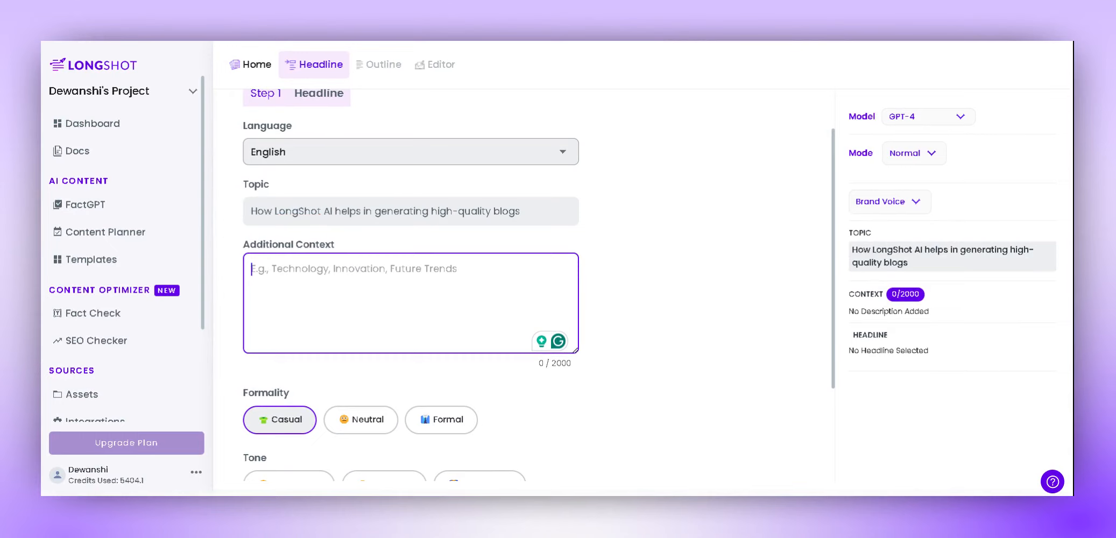
{"action": "type", "text": "workflows to write long"}
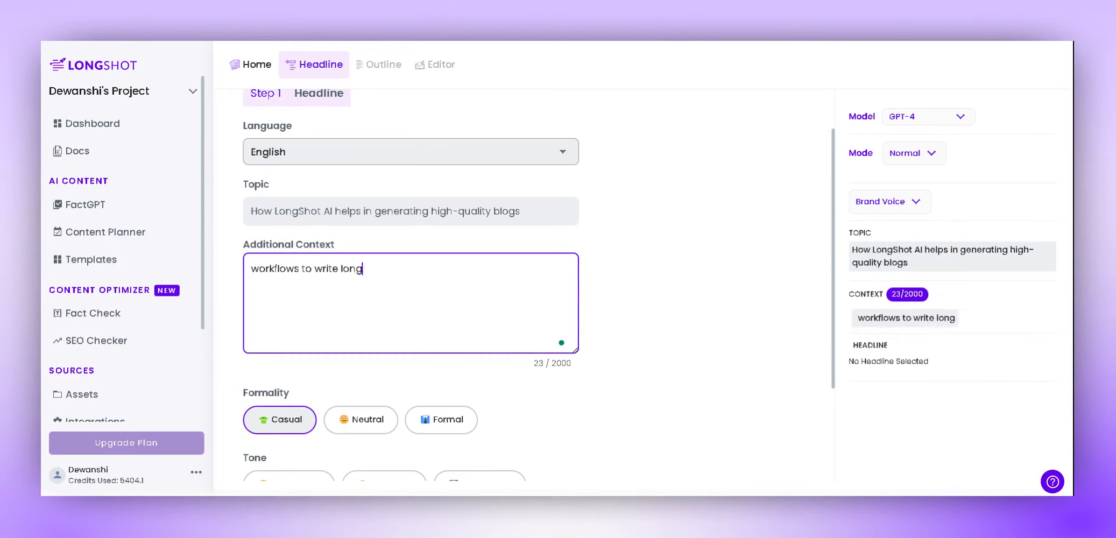
{"action": "type", "text": "-form content, copywriting"}
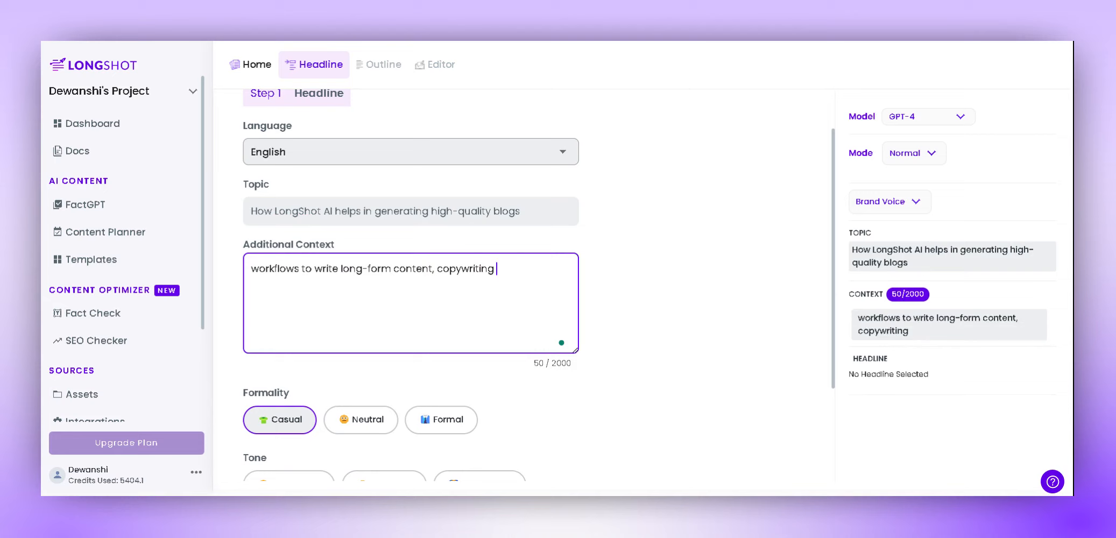
{"action": "type", "text": "templates, factGPT, fact-check to verify the claims in"}
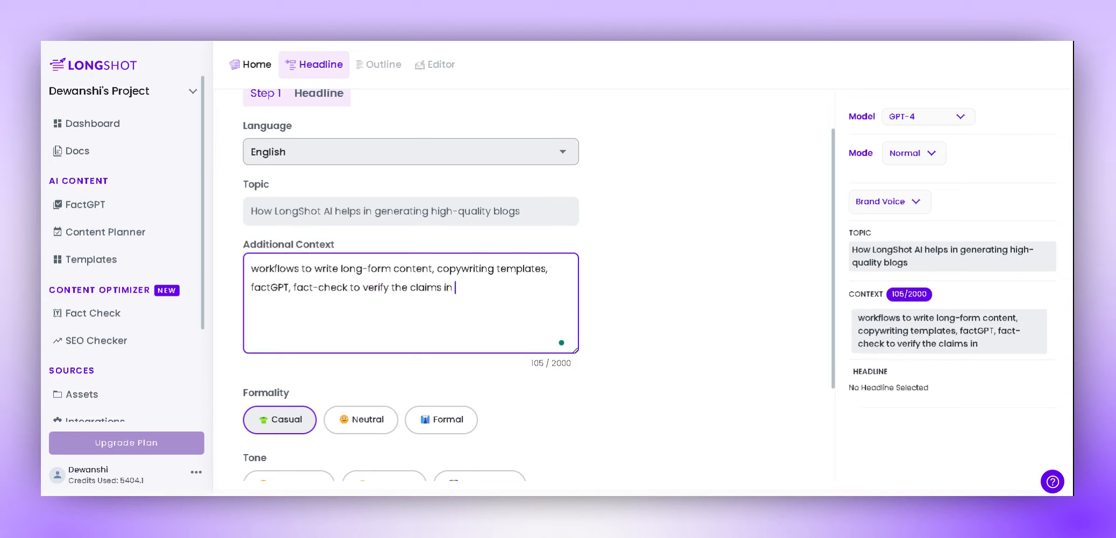
{"action": "type", "text": "the content, Semantic SEO Optimization and more"}
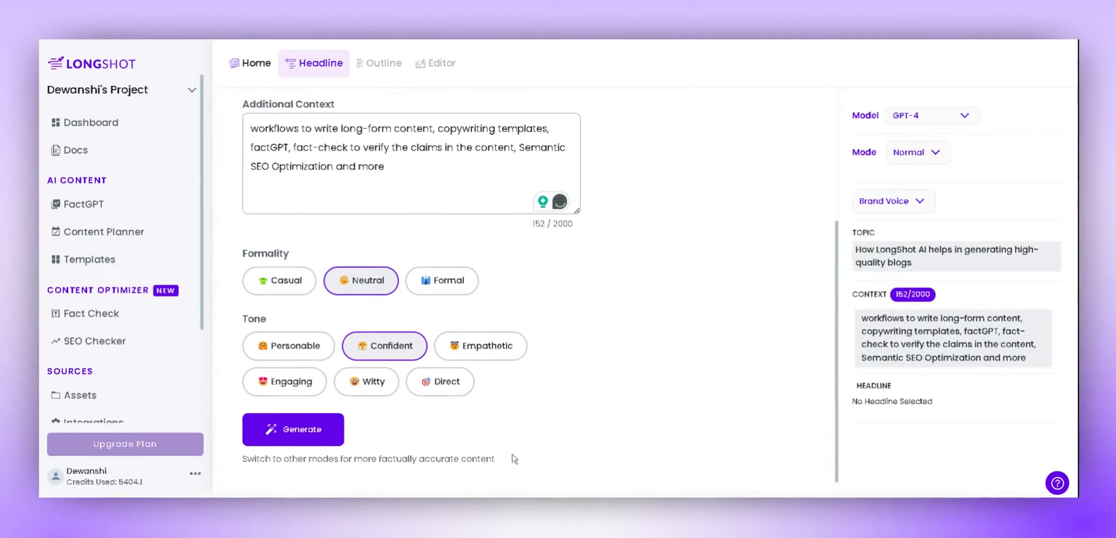
Generate headline suggestions with the generation mode switched to SERP
{"action": "left_click", "coordinate": [292, 430]}
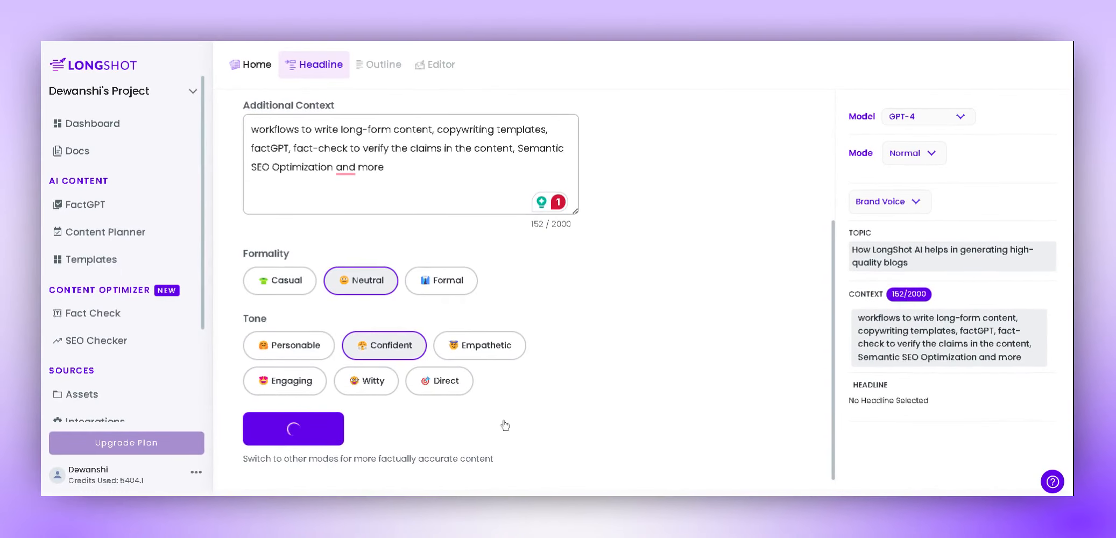
{"action": "left_click", "coordinate": [293, 429]}
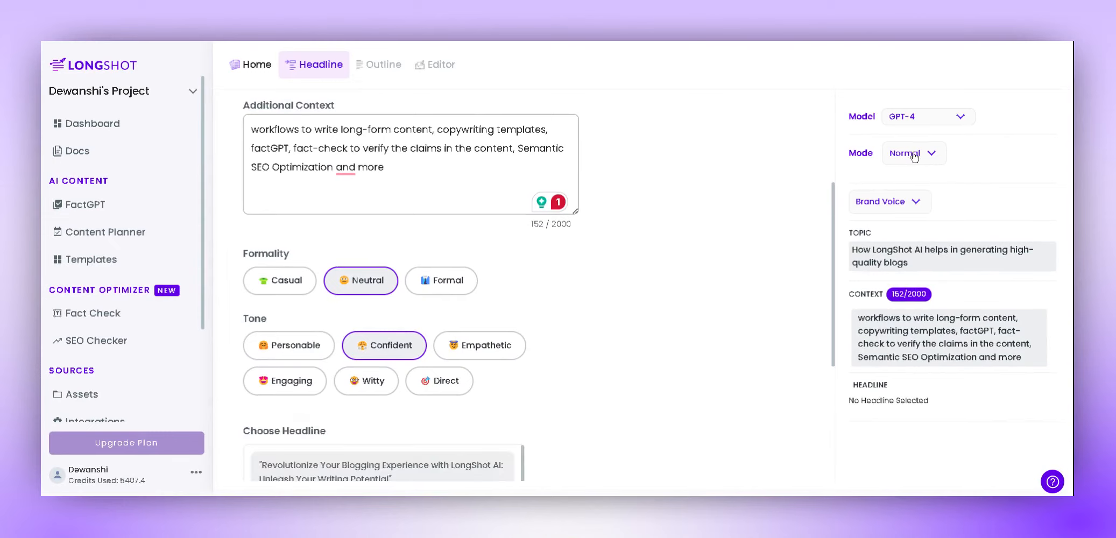
{"action": "left_click", "coordinate": [914, 153]}
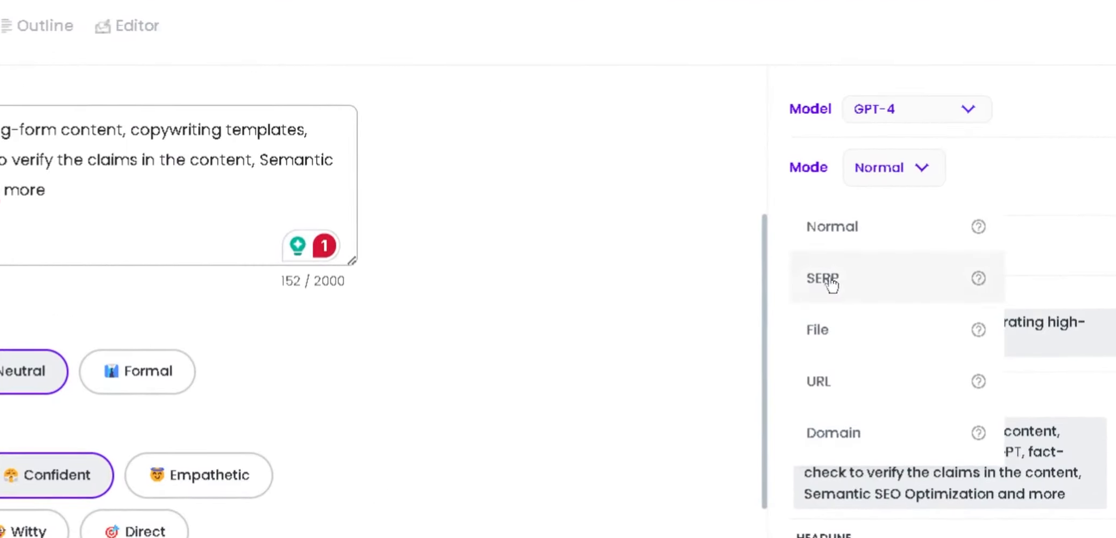
{"action": "left_click", "coordinate": [823, 278]}
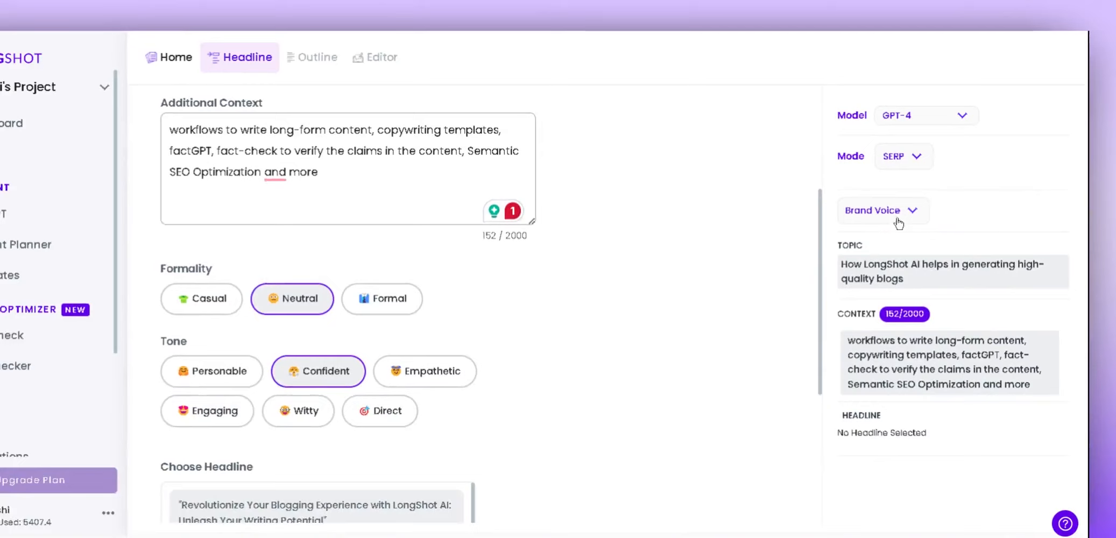
Choose the headline 'Elevate Your Blogging Game with LongShot AI: Unlock the Writer Within'
{"action": "scroll", "scroll_direction": "down", "scroll_amount": 3}
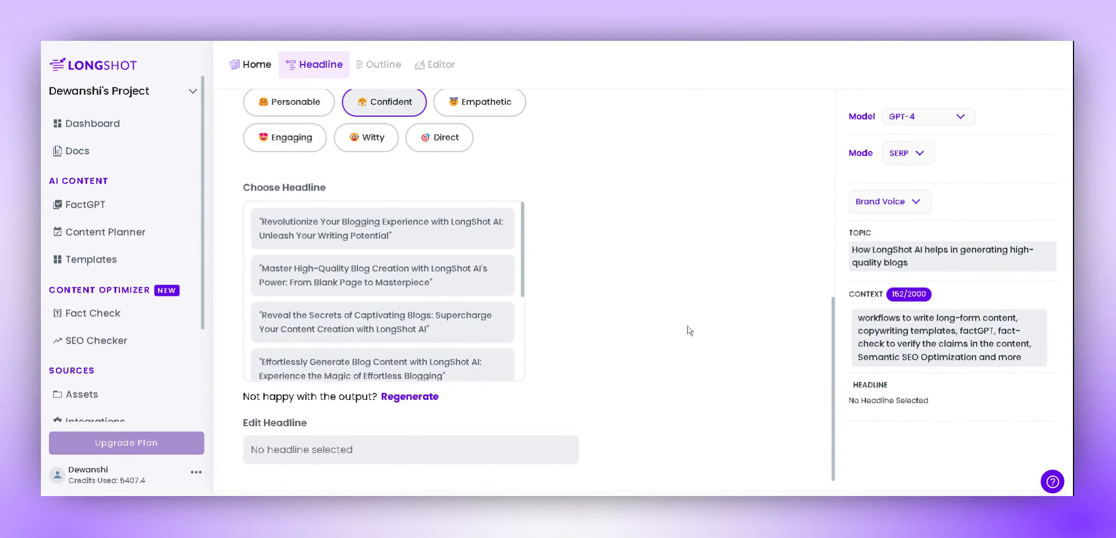
{"action": "scroll", "scroll_direction": "down", "scroll_amount": 3}
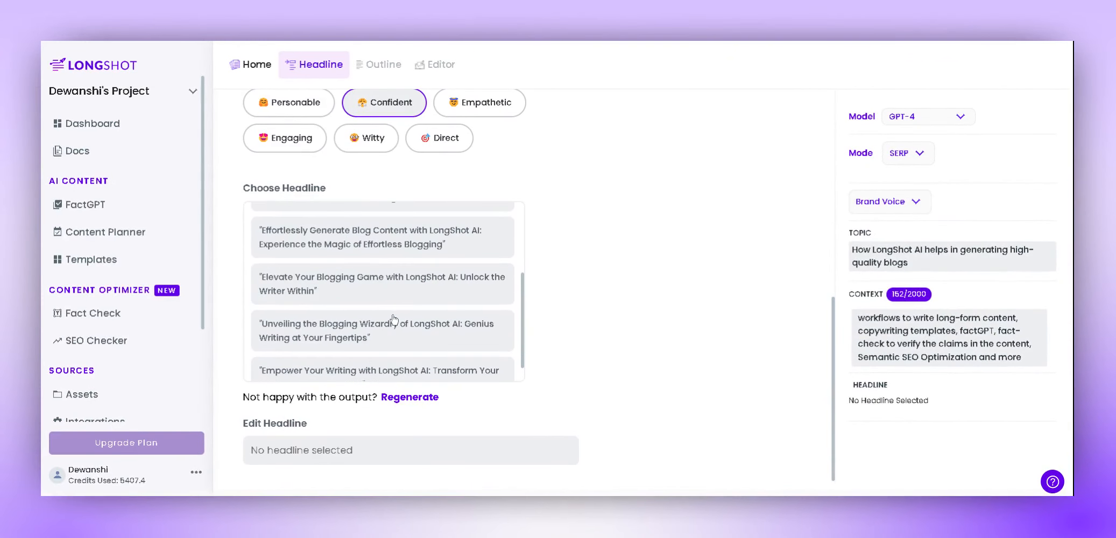
{"action": "left_click", "coordinate": [382, 283]}
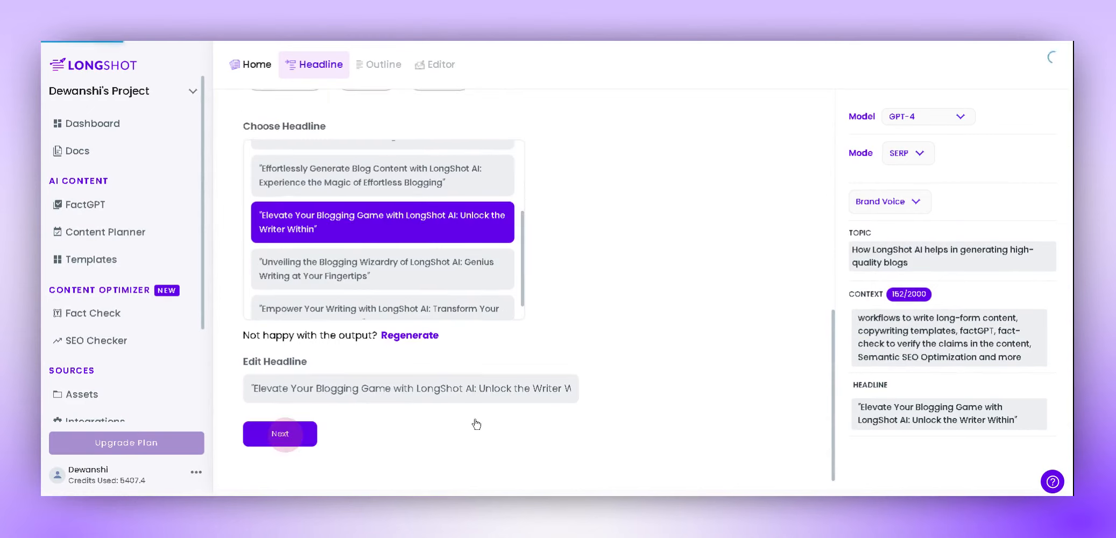
Accept the generated outline and start generating the blog draft
{"action": "left_click", "coordinate": [280, 434]}
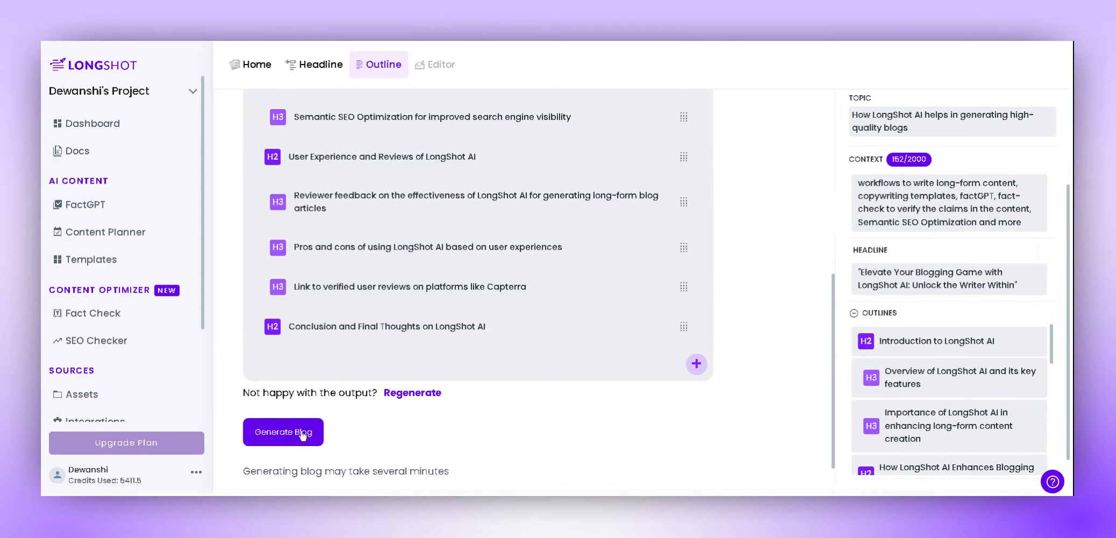
{"action": "left_click", "coordinate": [283, 431]}
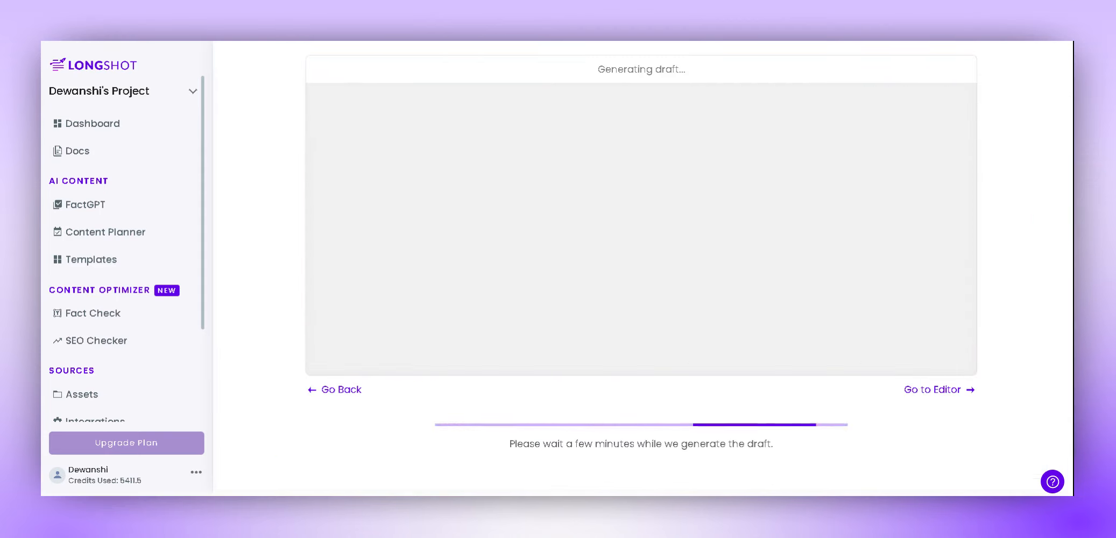